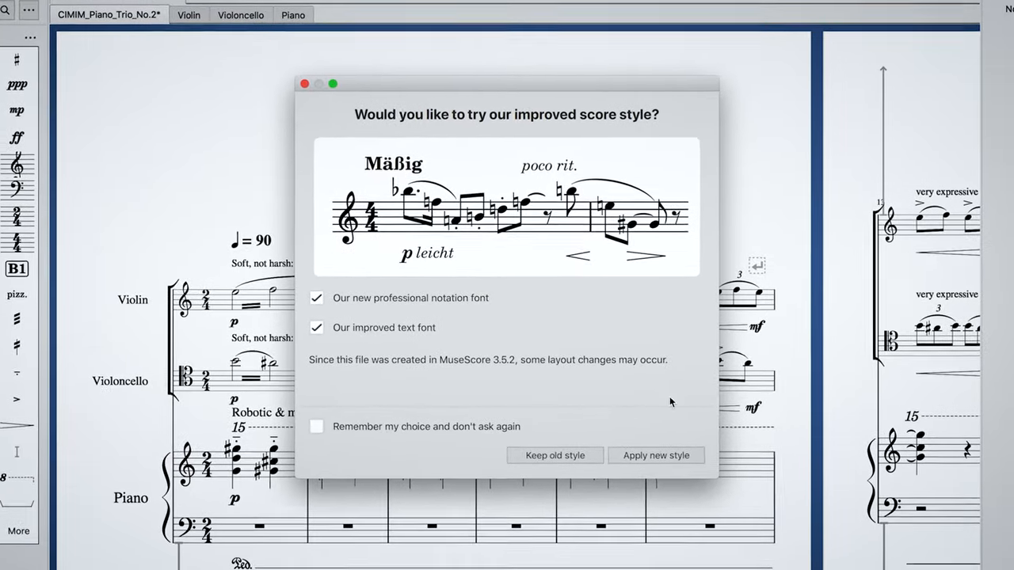
# Apply the improved score style to the CIMIM piano trio score
pyautogui.click(656, 455)
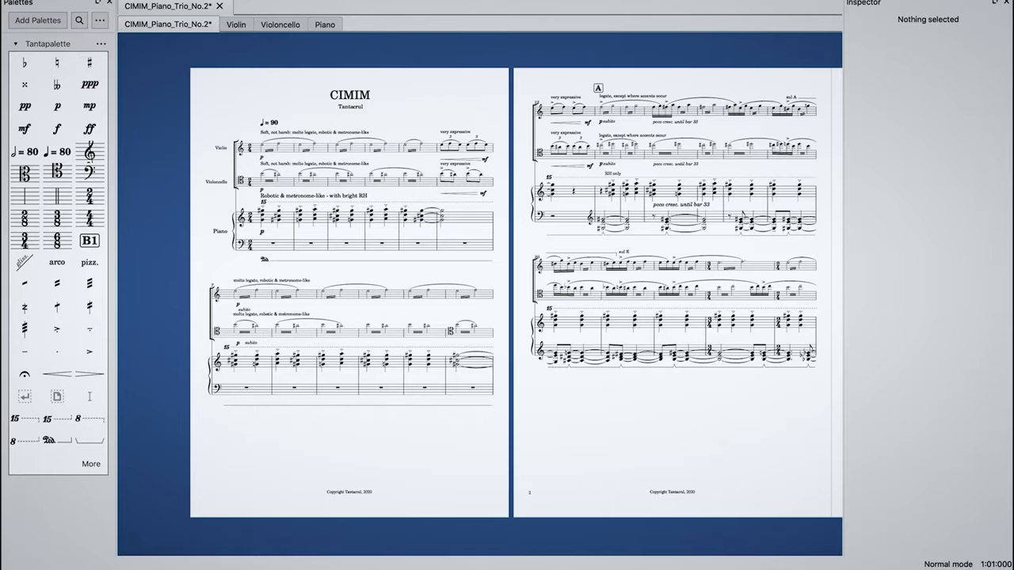
# Load The Rite of Spring – Sacrificial Dance score in a new tab via the menu
pyautogui.click(371, 16)
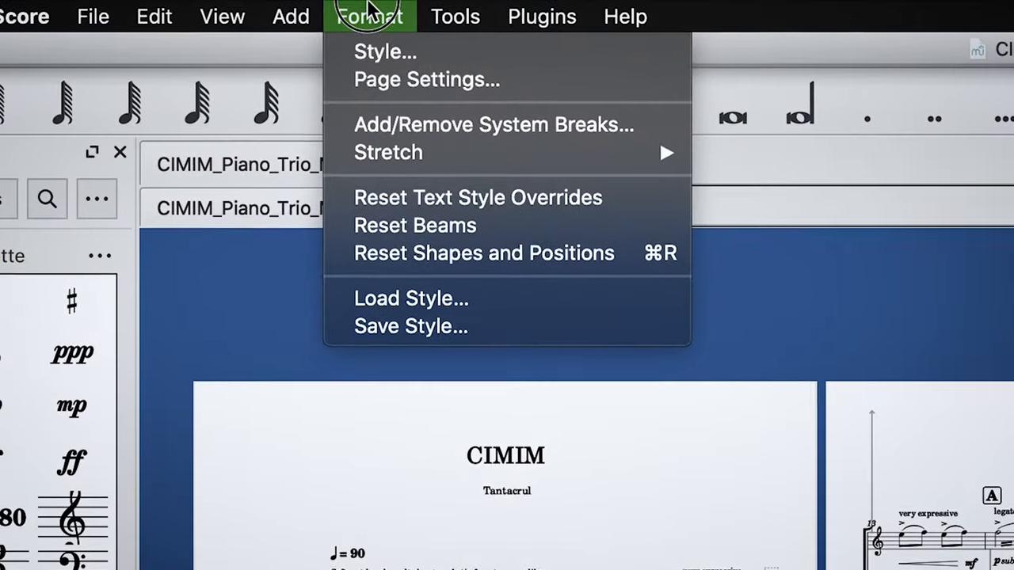
pyautogui.click(385, 50)
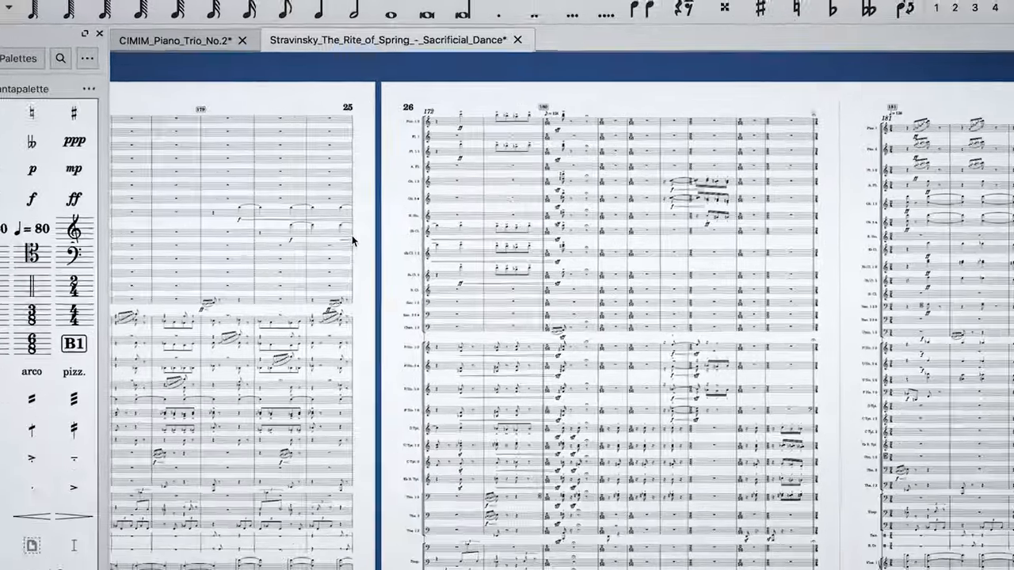
# Set The Rite of Spring's page size to A3 in Page Settings and confirm
pyautogui.click(342, 17)
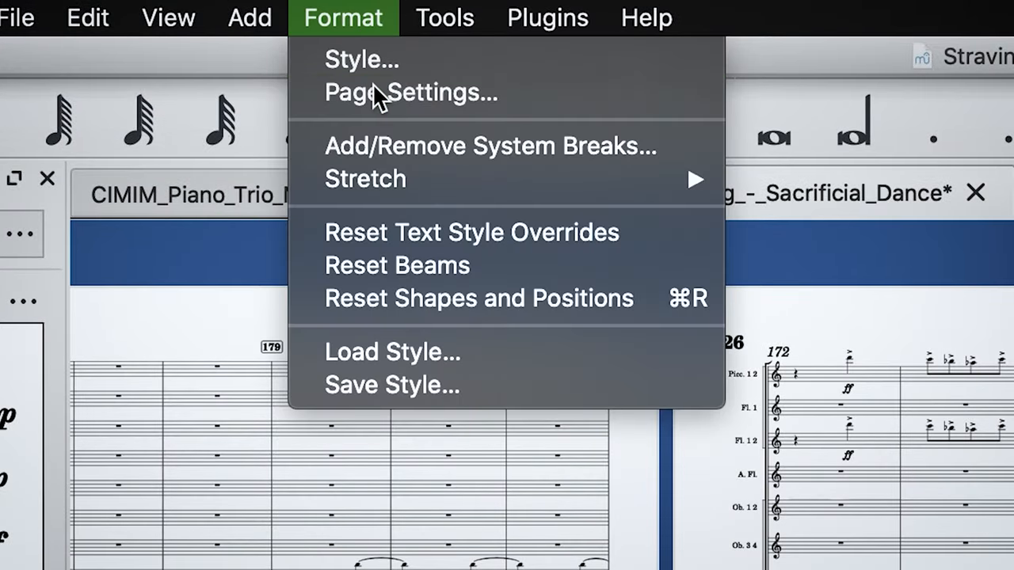
pyautogui.click(410, 92)
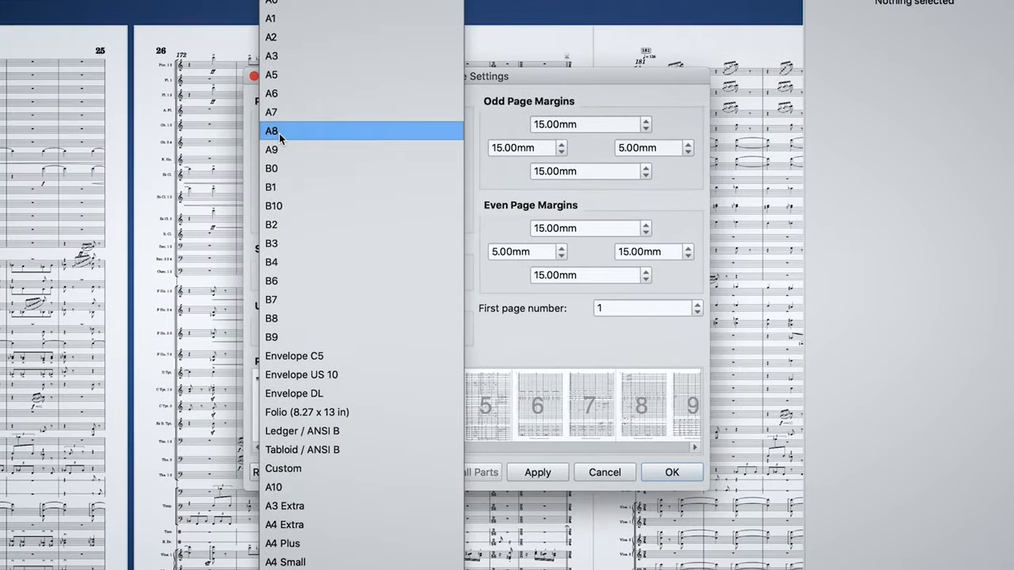
pyautogui.click(271, 55)
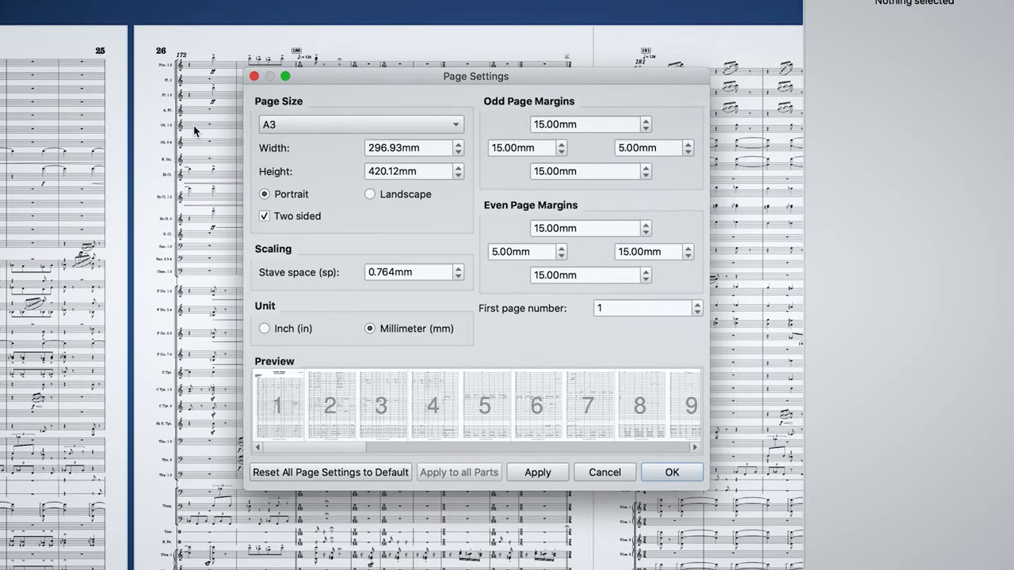
pyautogui.click(671, 472)
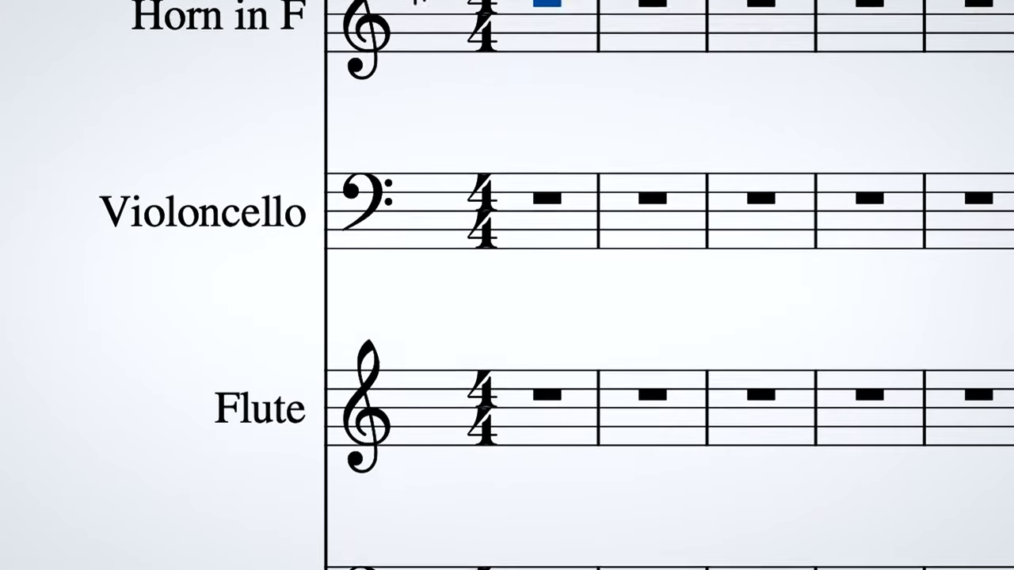
pyautogui.click(267, 13)
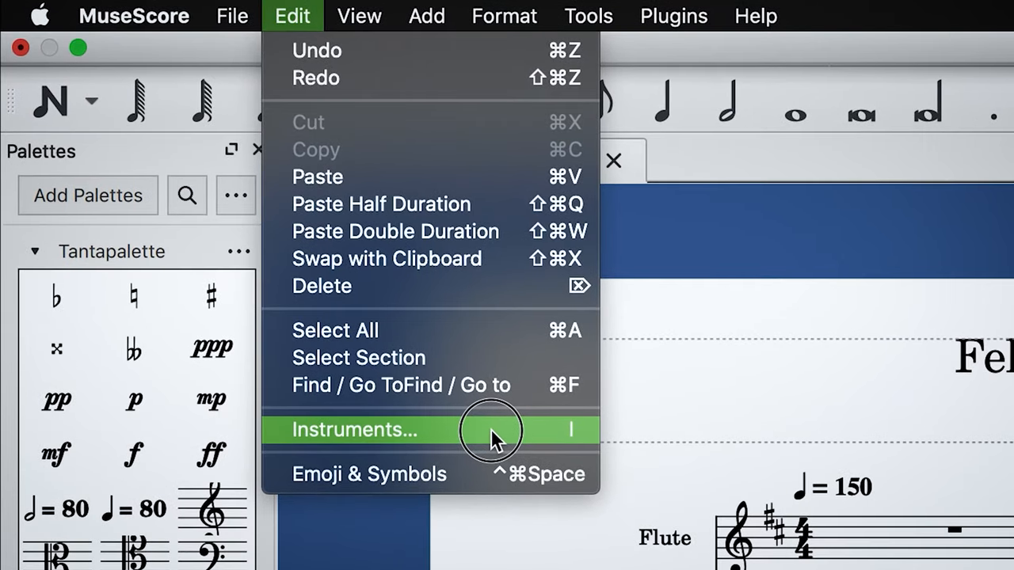
# Set instrument ordering to Orchestra in the Instruments dialog
pyautogui.click(355, 429)
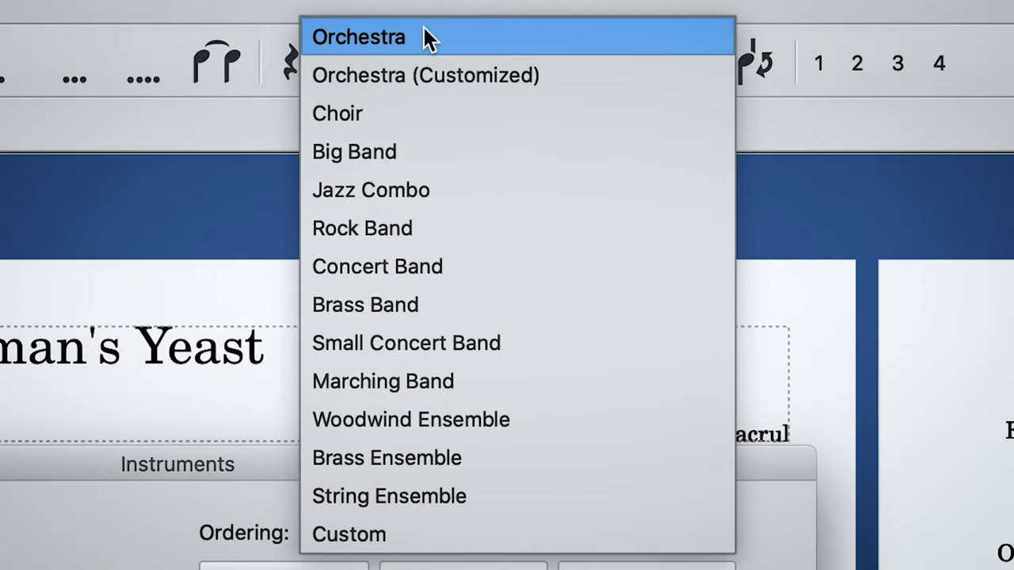
pyautogui.click(359, 36)
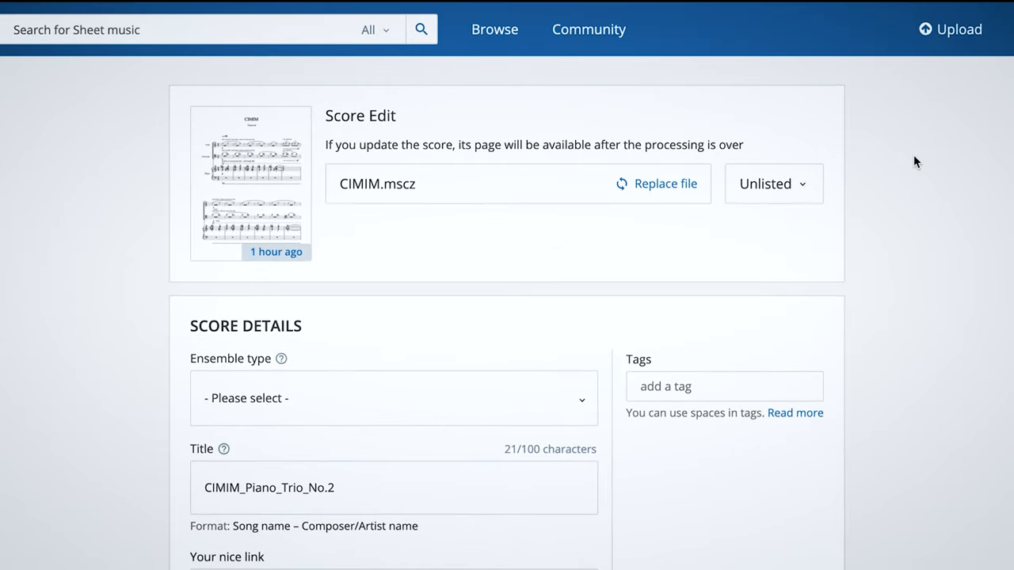
# Upload CIMIM_Piano_Trio_No.2.mscz as the replacement file and set visibility to Public
pyautogui.click(666, 184)
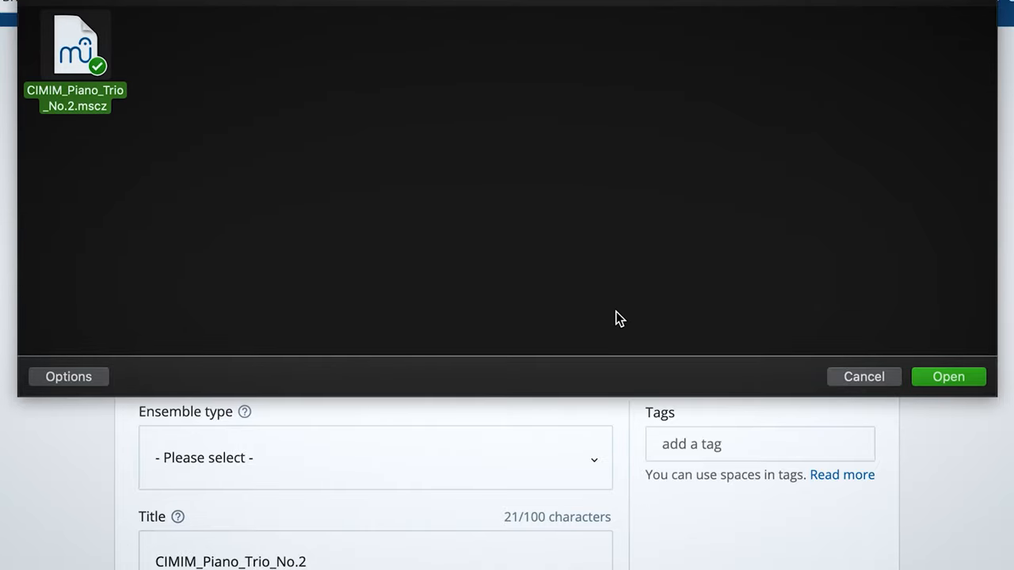
pyautogui.click(948, 377)
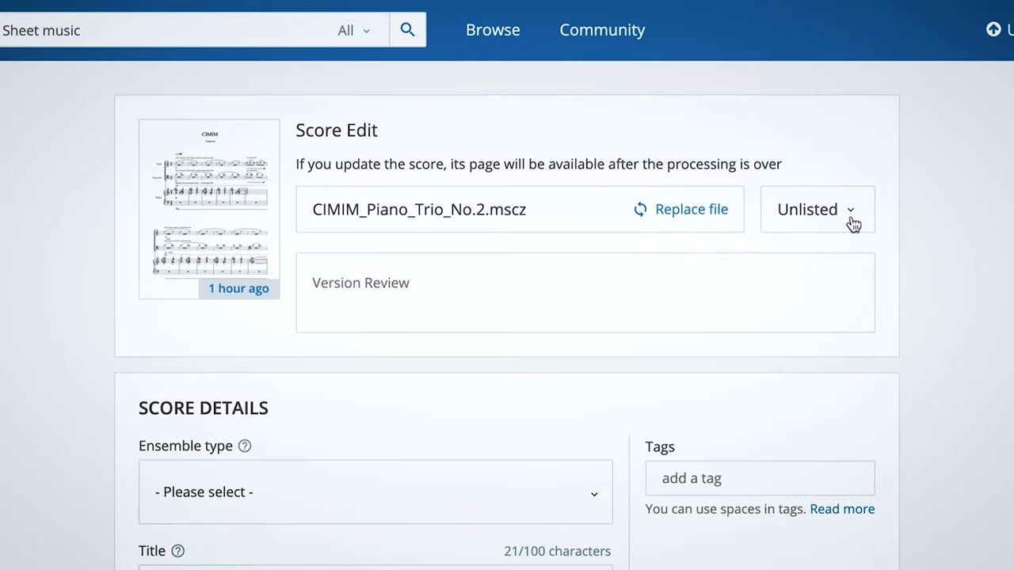
pyautogui.click(816, 209)
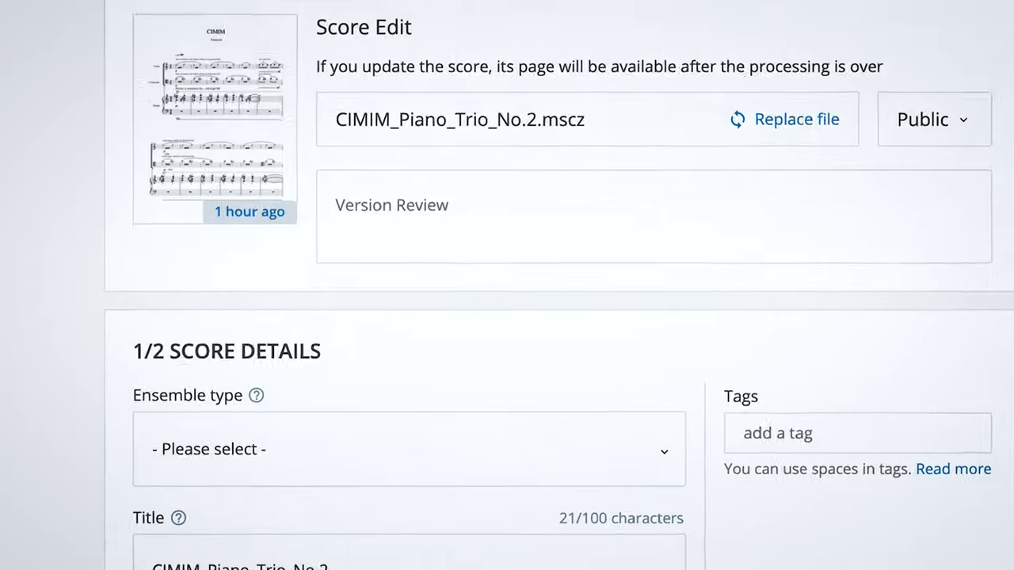
# Choose Piano Trio as ensemble type and retitle the score 'CIMIM - Tantacrul'
pyautogui.click(409, 449)
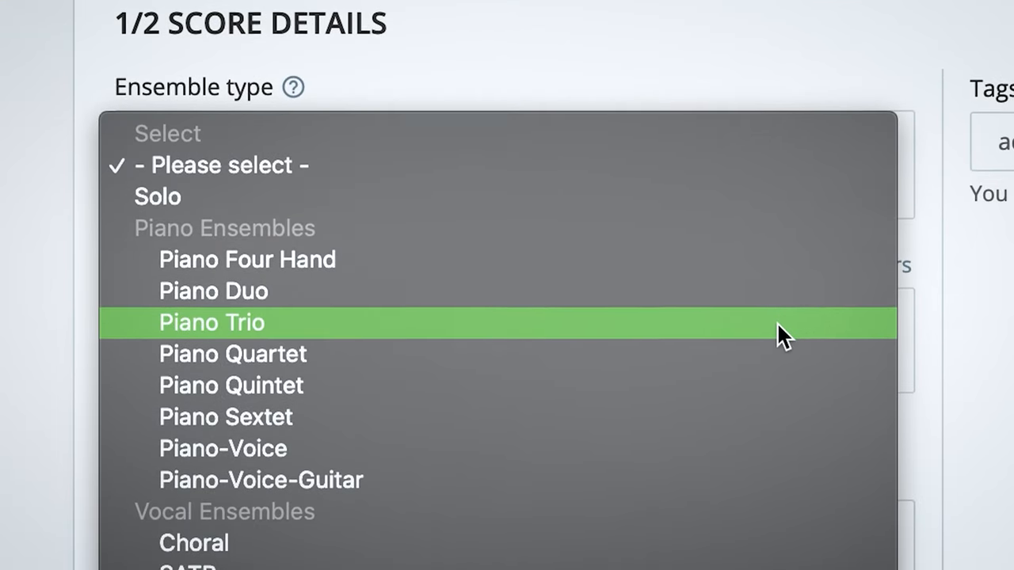
pyautogui.click(213, 323)
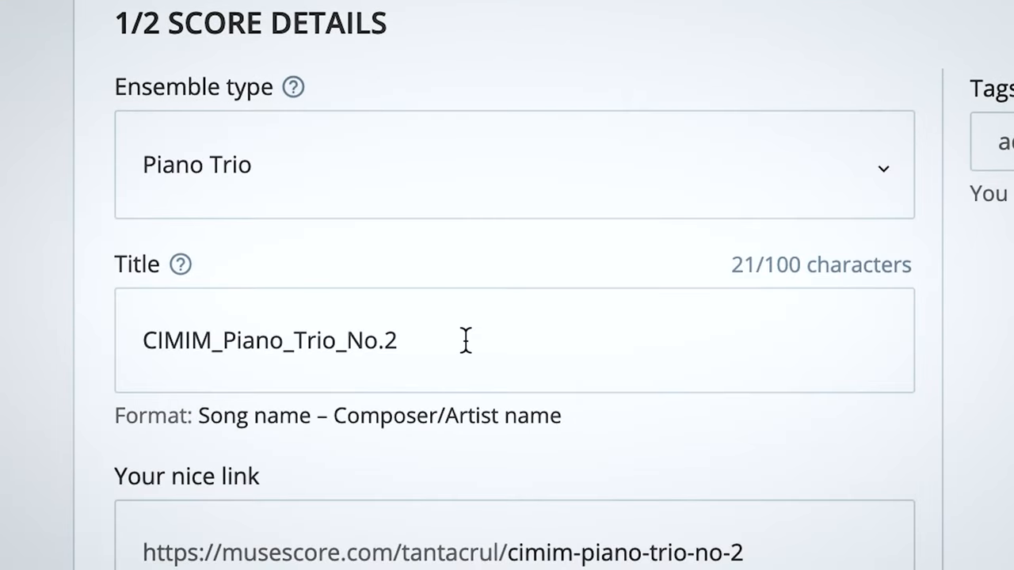
pyautogui.write('CIMIM - T')
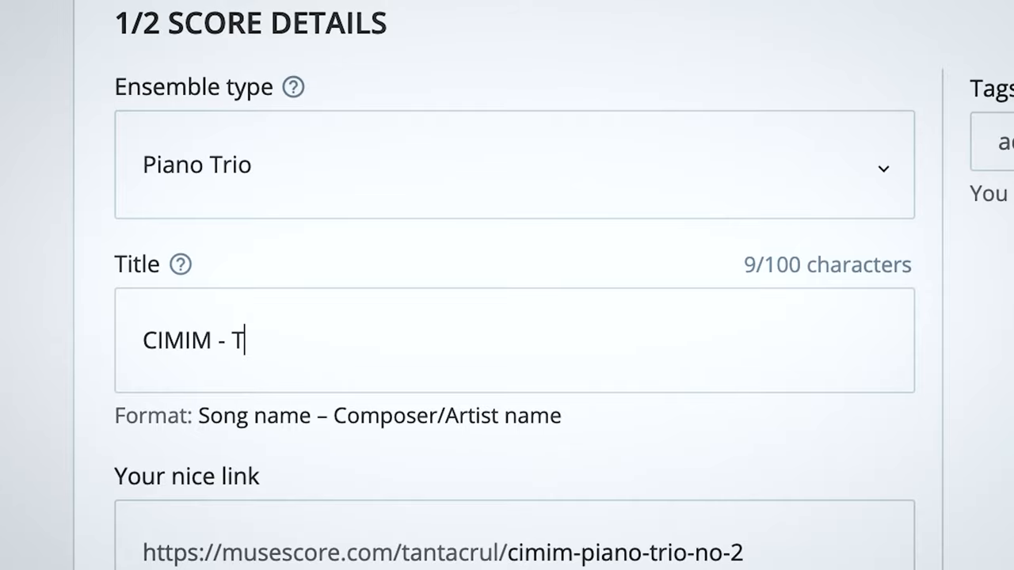
pyautogui.write('antacrul')
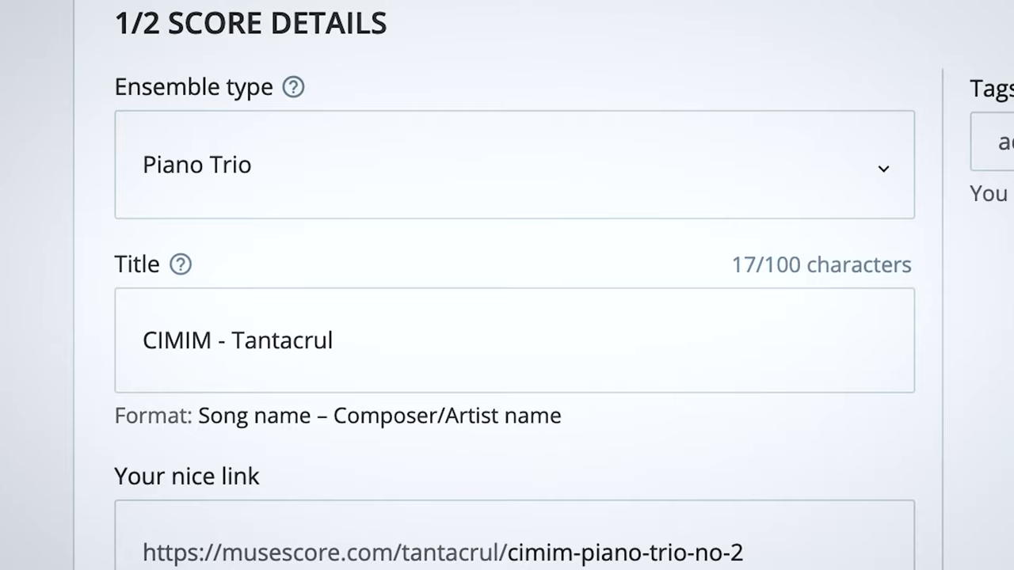
pyautogui.scroll(-3)
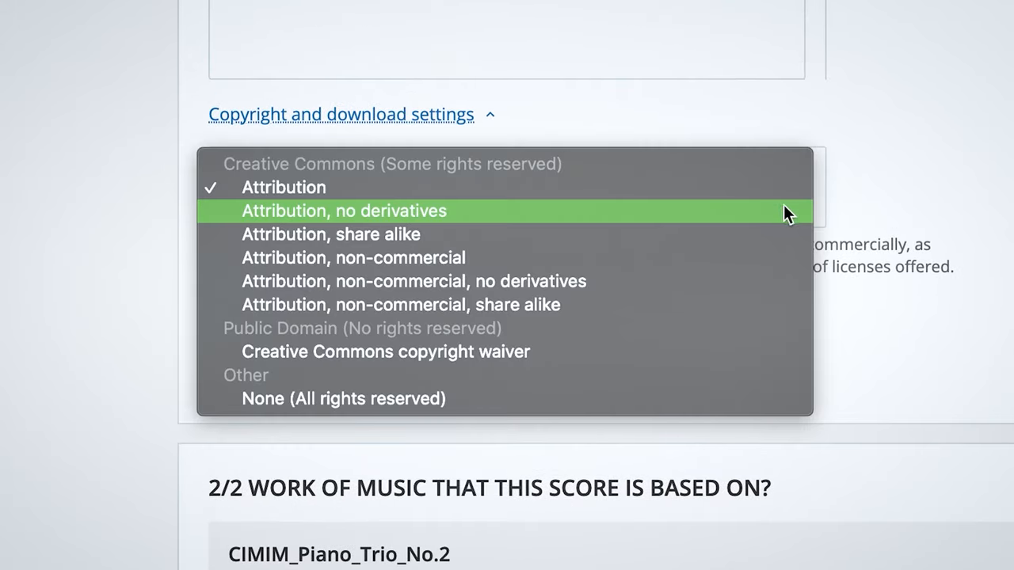
# Select the Attribution, share alike license for the CIMIM score
pyautogui.click(329, 235)
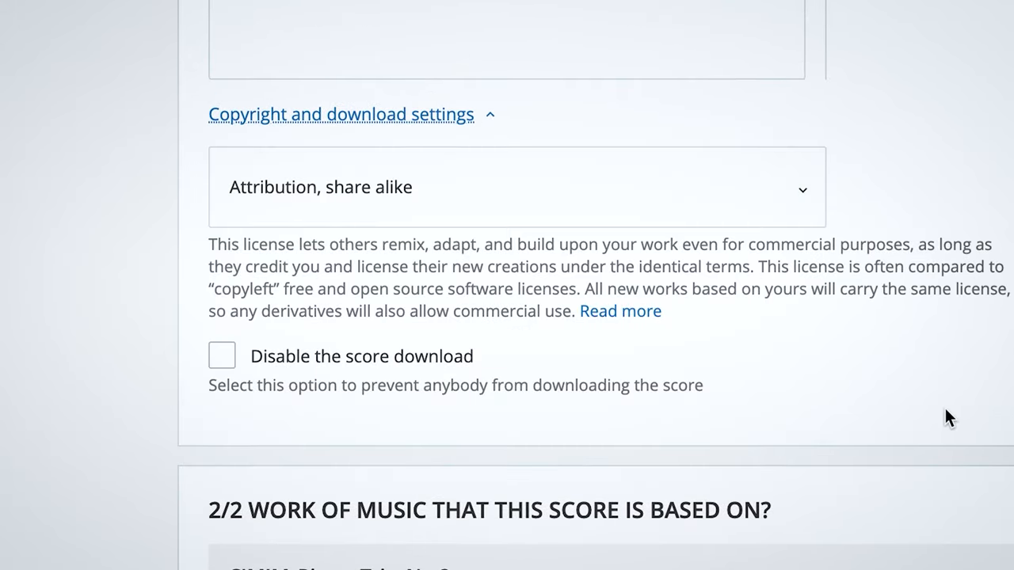
pyautogui.scroll(3)
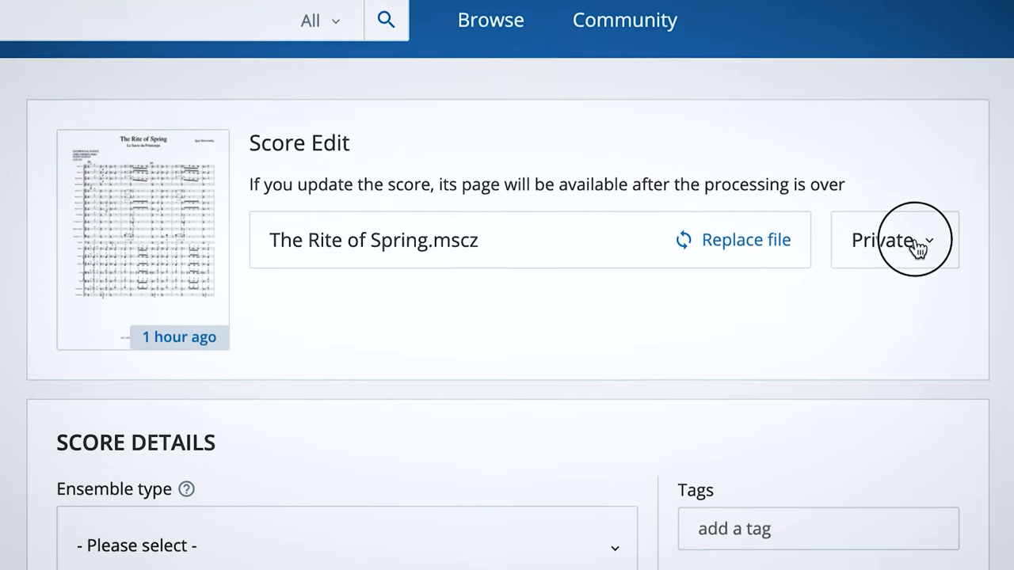
# Change The Rite of Spring's visibility from Private to Public
pyautogui.click(894, 241)
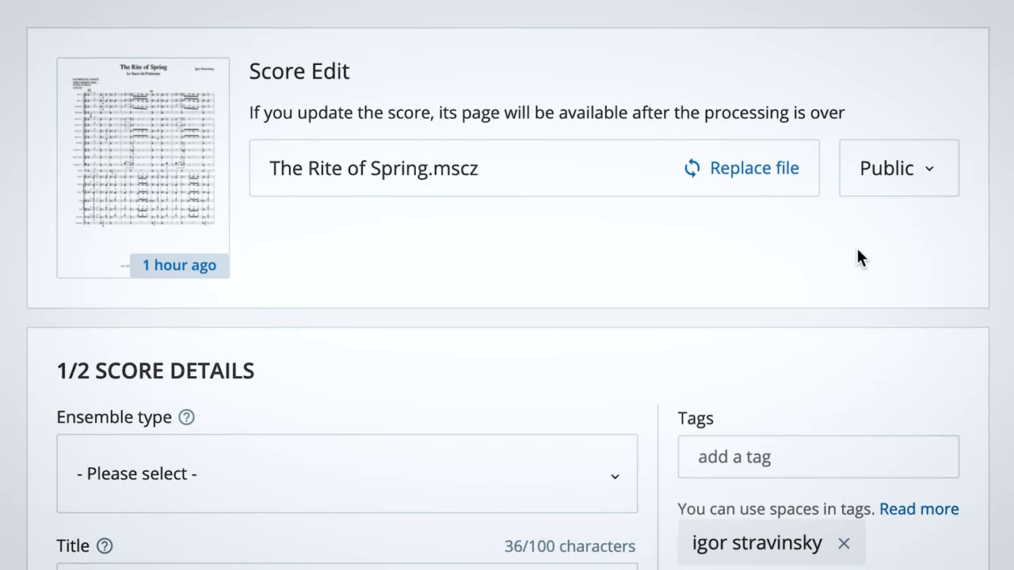
pyautogui.click(345, 474)
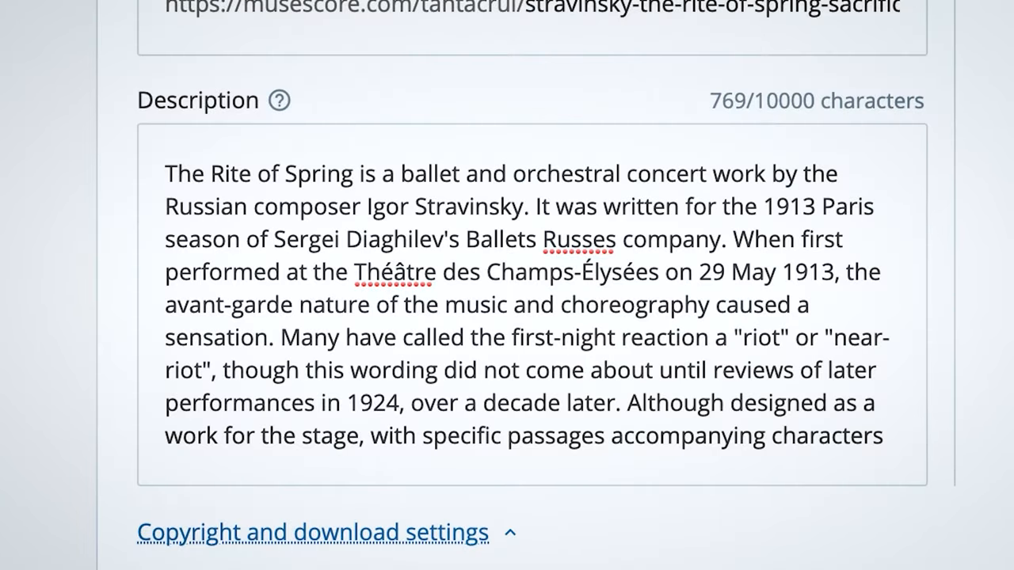
pyautogui.scroll(3)
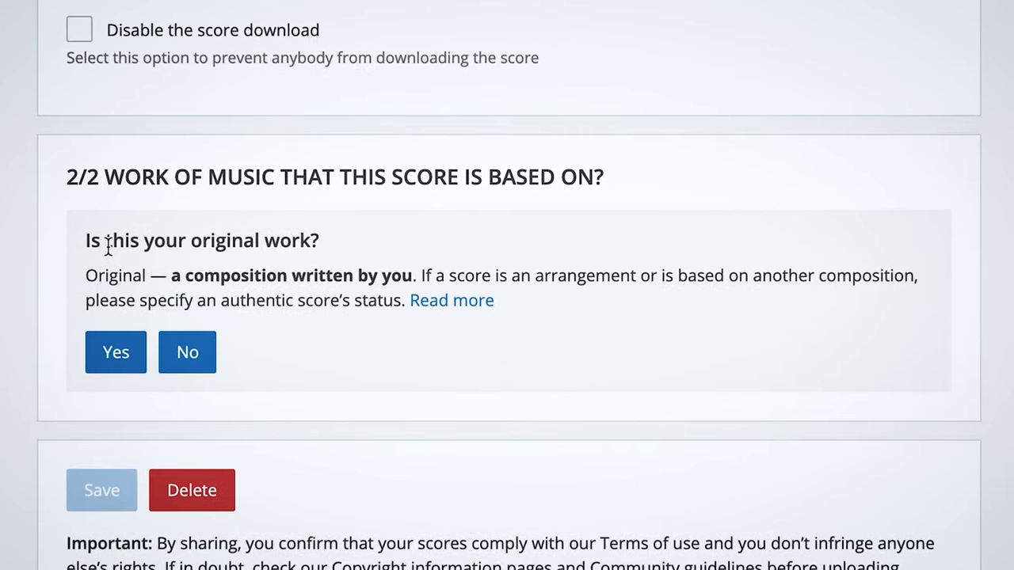
pyautogui.moveTo(187, 352)
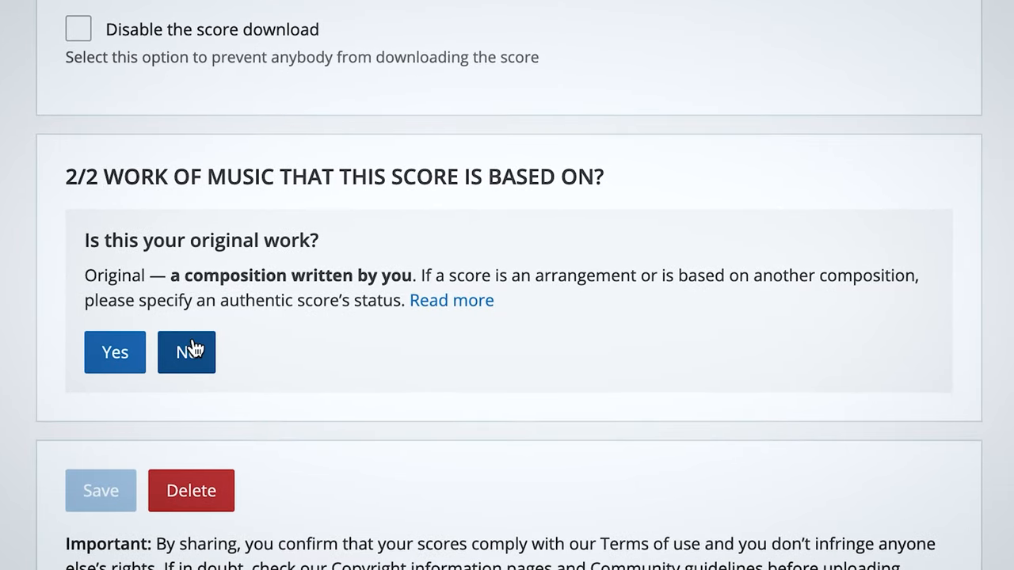
# Answer No to original work and search compositions for 'the rite of sprin'
pyautogui.click(187, 352)
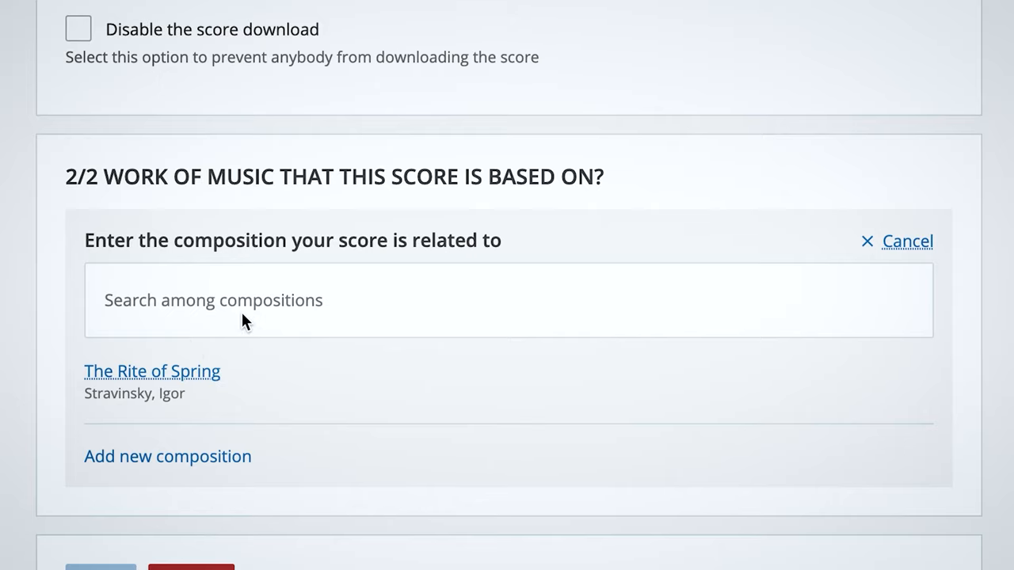
pyautogui.write('the rit')
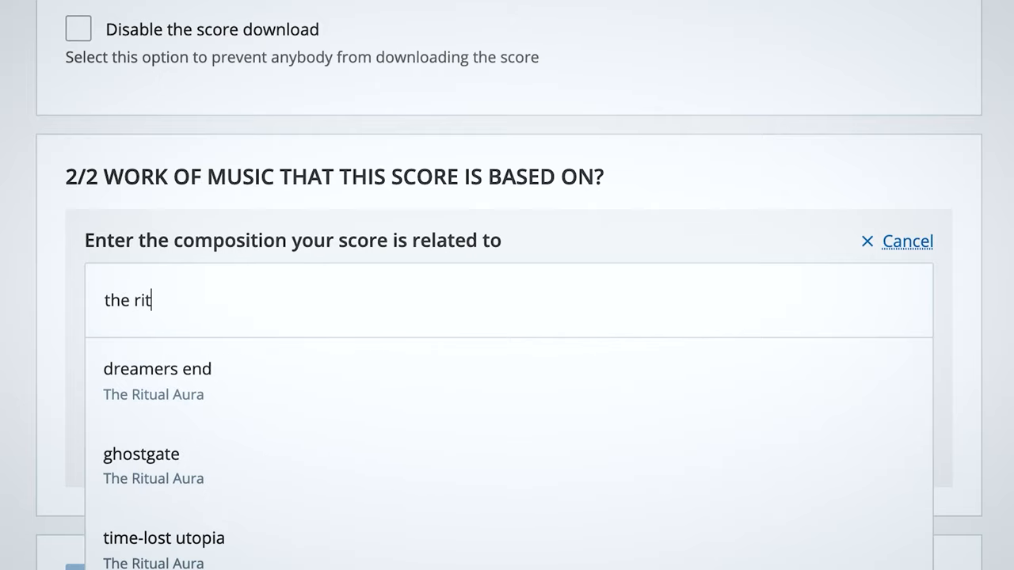
pyautogui.write('e of s')
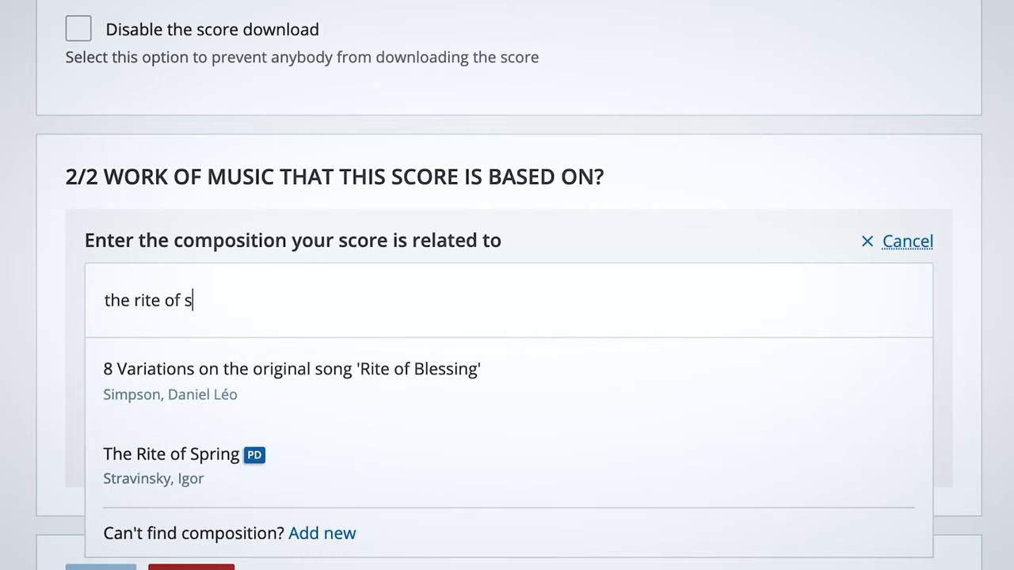
pyautogui.write('prin')
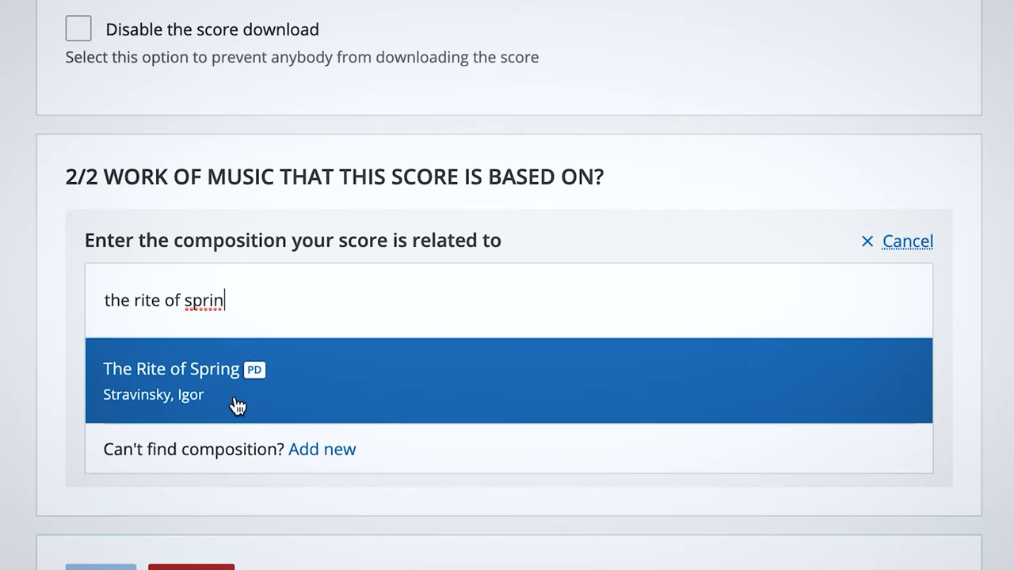